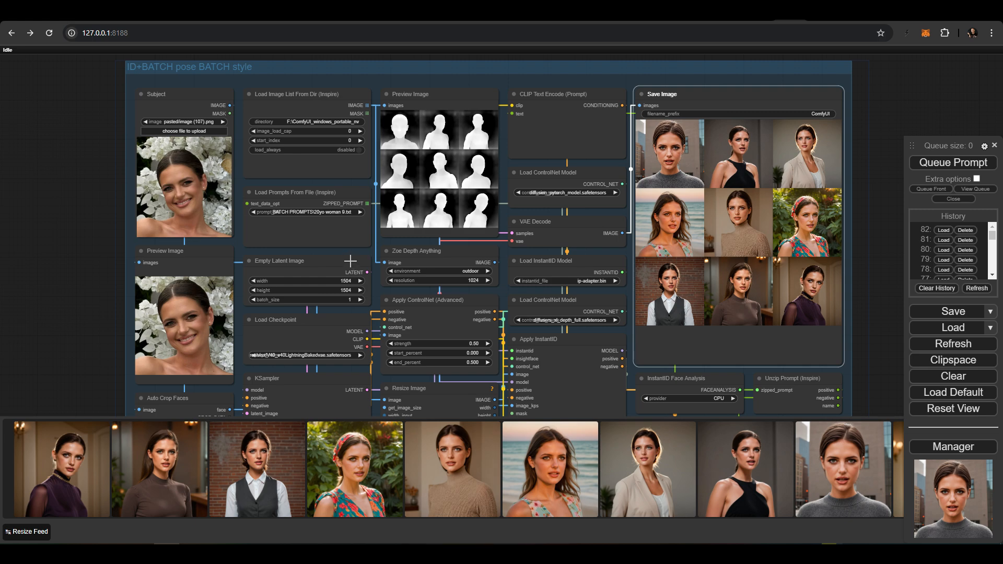
Step: Open the woman's generated portraits full size and step through the batch one by one
{"action": "left_click", "coordinate": [60, 469]}
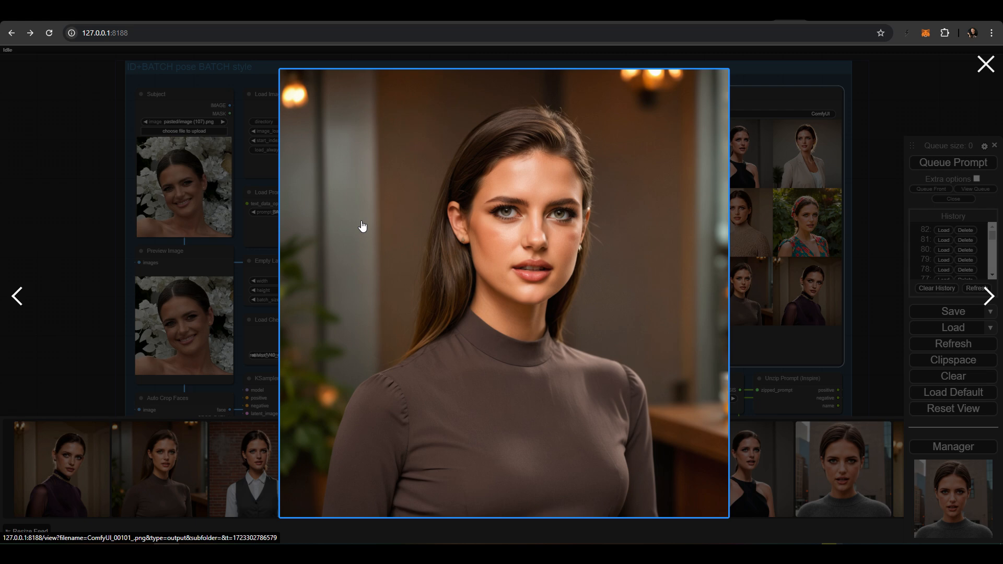
{"action": "left_click", "coordinate": [17, 295]}
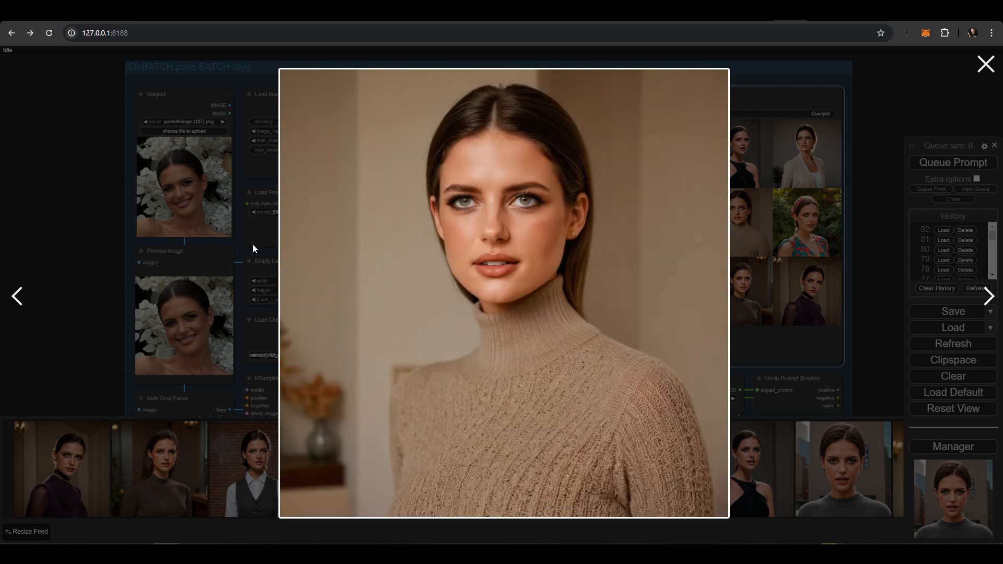
{"action": "left_click", "coordinate": [988, 296]}
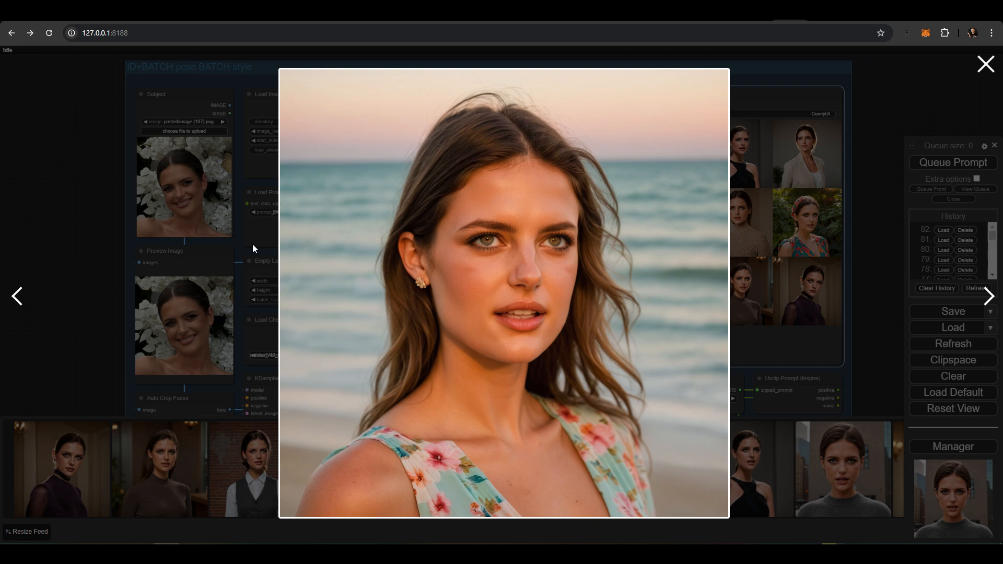
{"action": "left_click", "coordinate": [988, 296]}
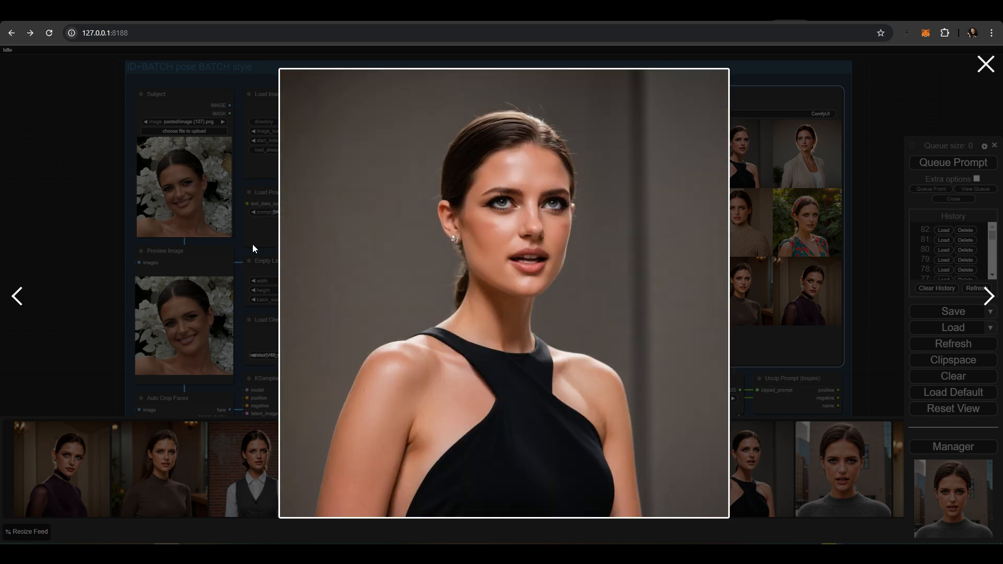
{"action": "left_click", "coordinate": [988, 296]}
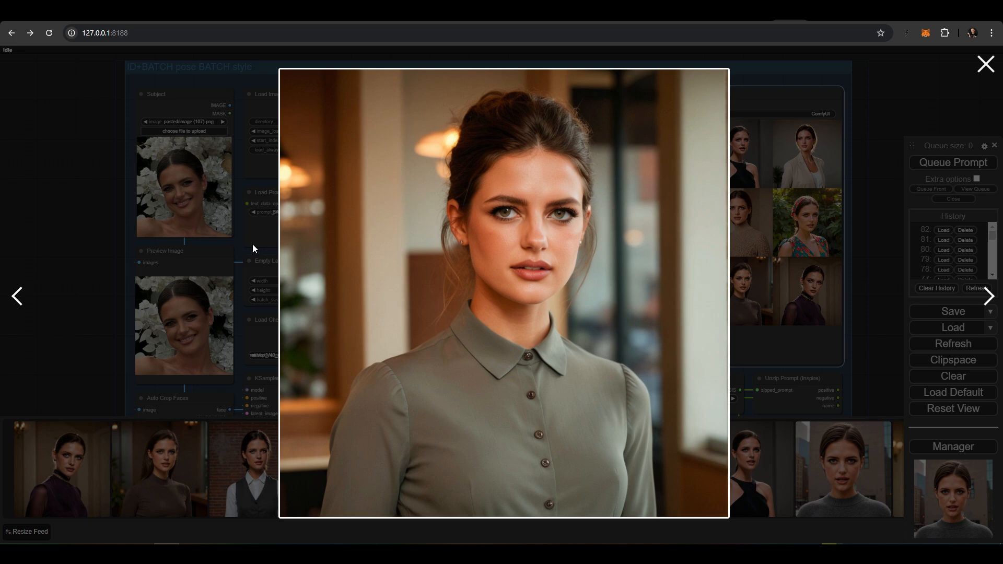
{"action": "left_click", "coordinate": [989, 296]}
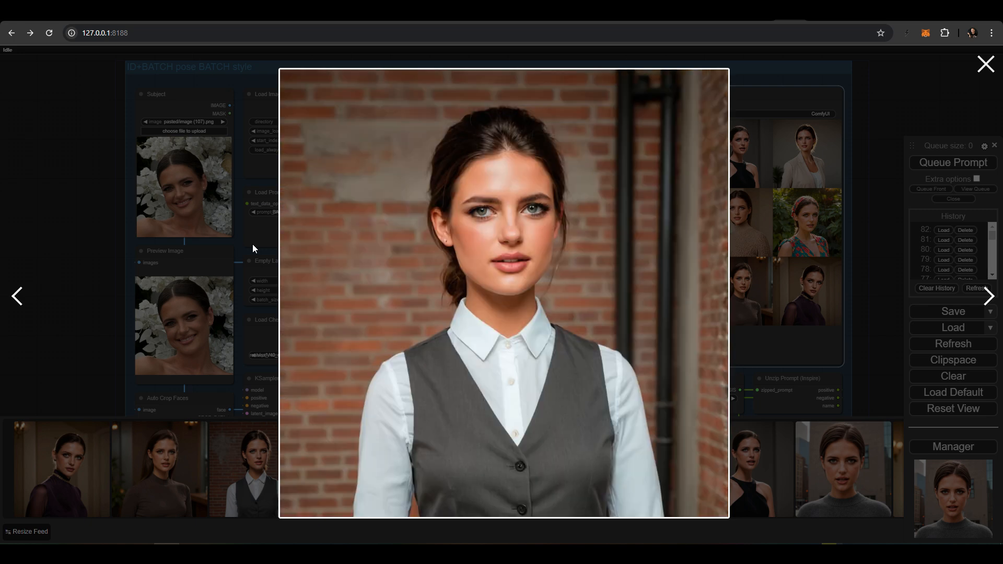
{"action": "left_click", "coordinate": [989, 296]}
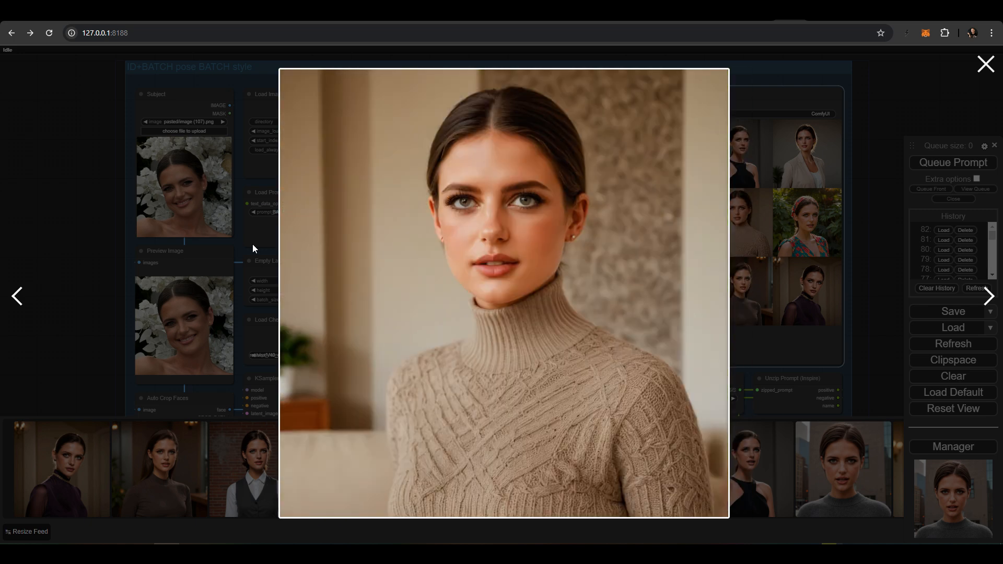
{"action": "left_click", "coordinate": [989, 297]}
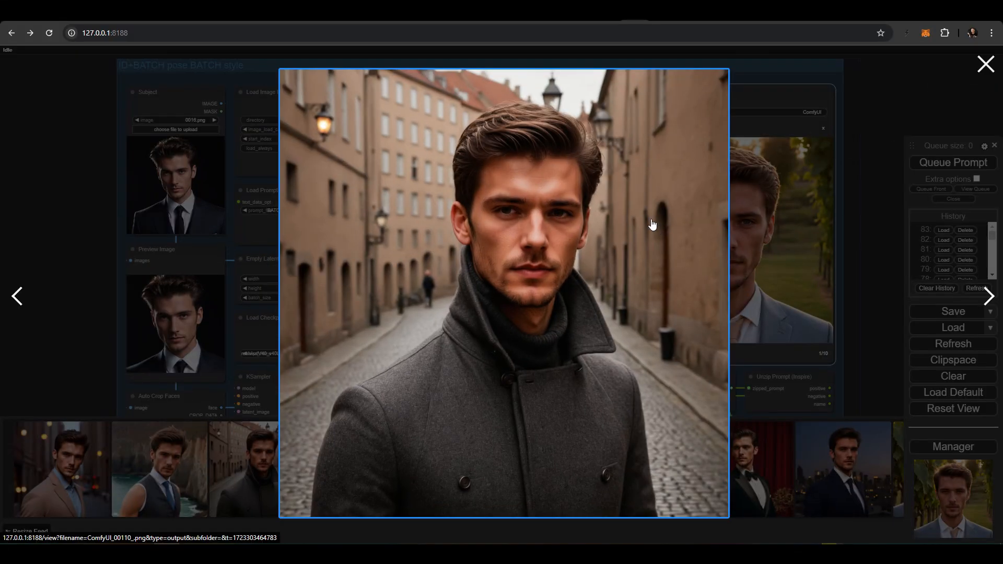
Step: Browse the male portraits to reach the leather-jacket shot against the brick wall
{"action": "left_click", "coordinate": [18, 297]}
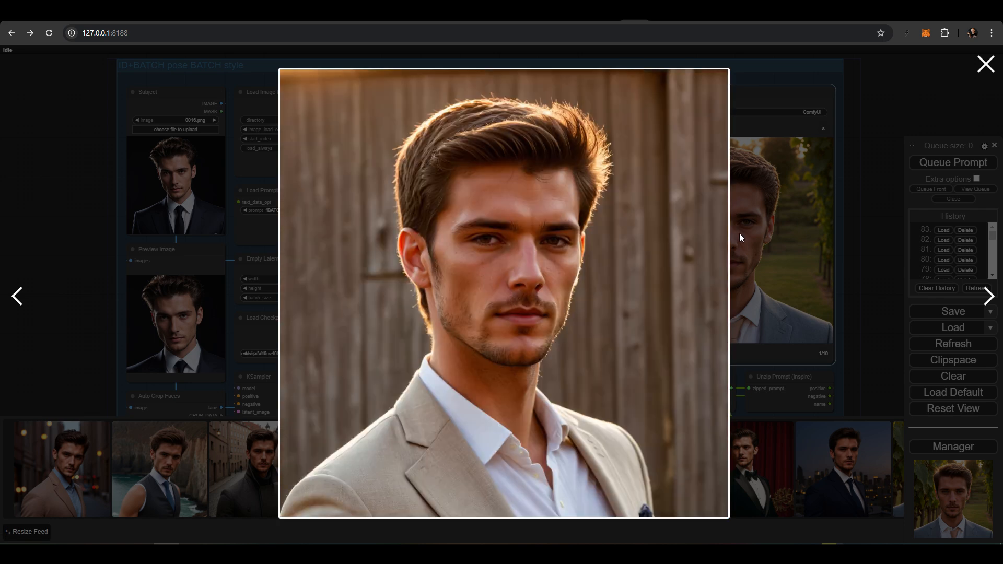
{"action": "left_click", "coordinate": [987, 296]}
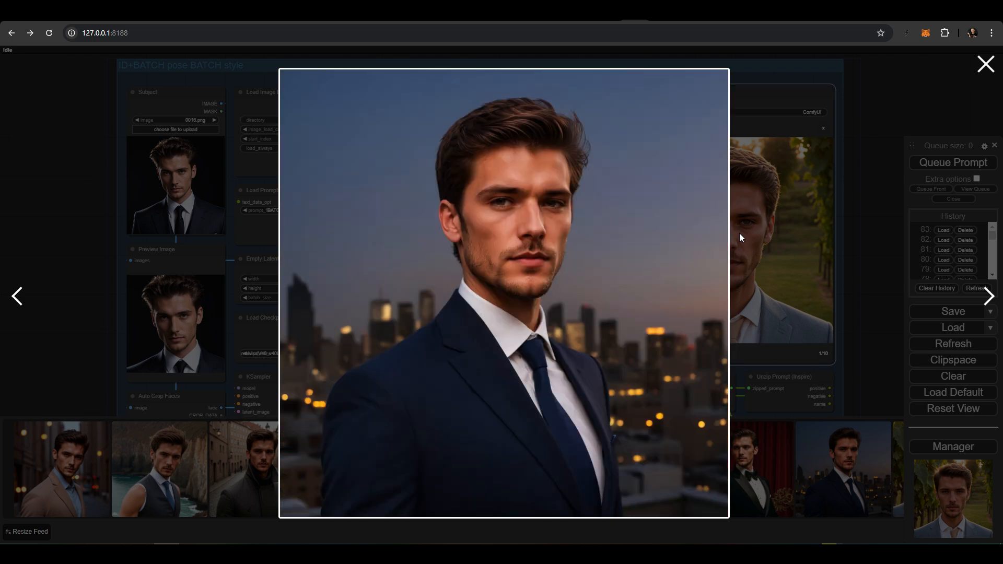
{"action": "left_click", "coordinate": [989, 296]}
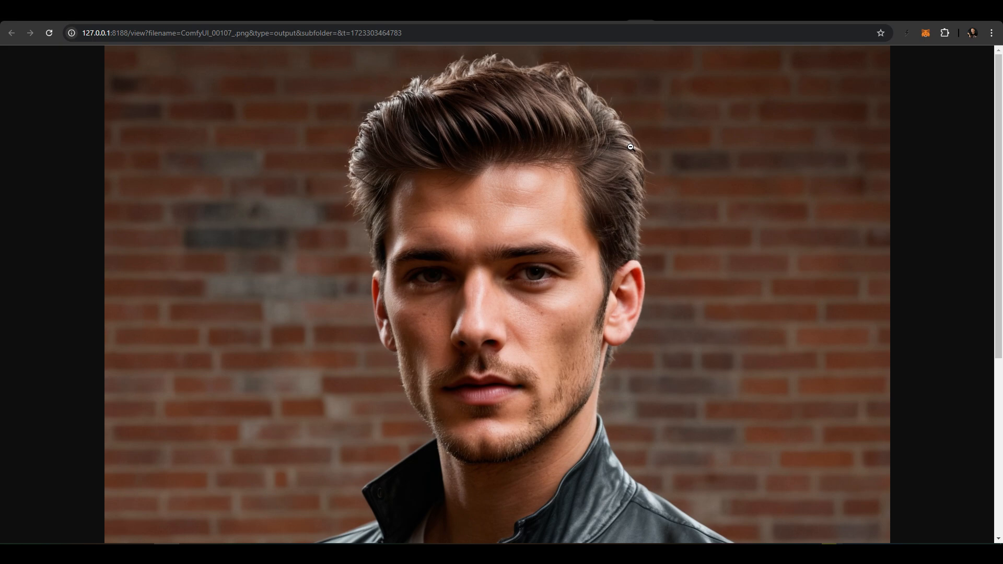
{"action": "scroll", "scroll_direction": "down", "scroll_amount": 3}
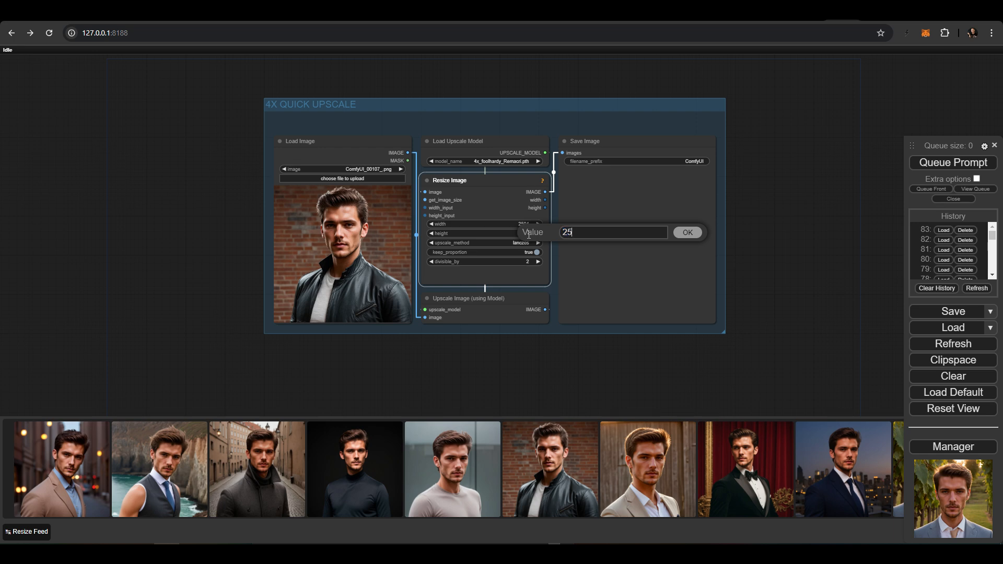
Step: Resize the leather-jacket portrait to 4000 by 4000, run the upscale, and view the output
{"action": "left_click", "coordinate": [686, 232]}
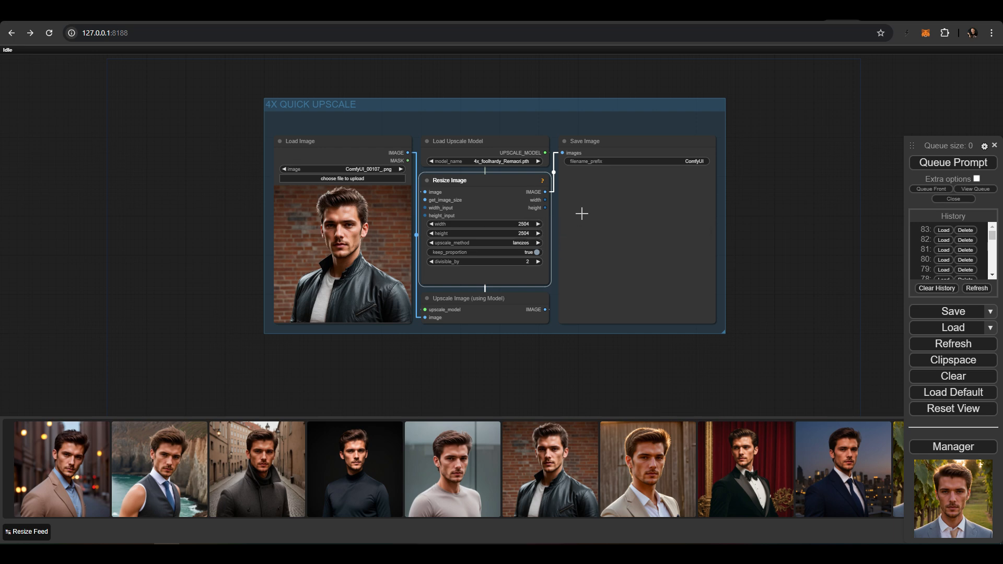
{"action": "mouse_move", "coordinate": [642, 199]}
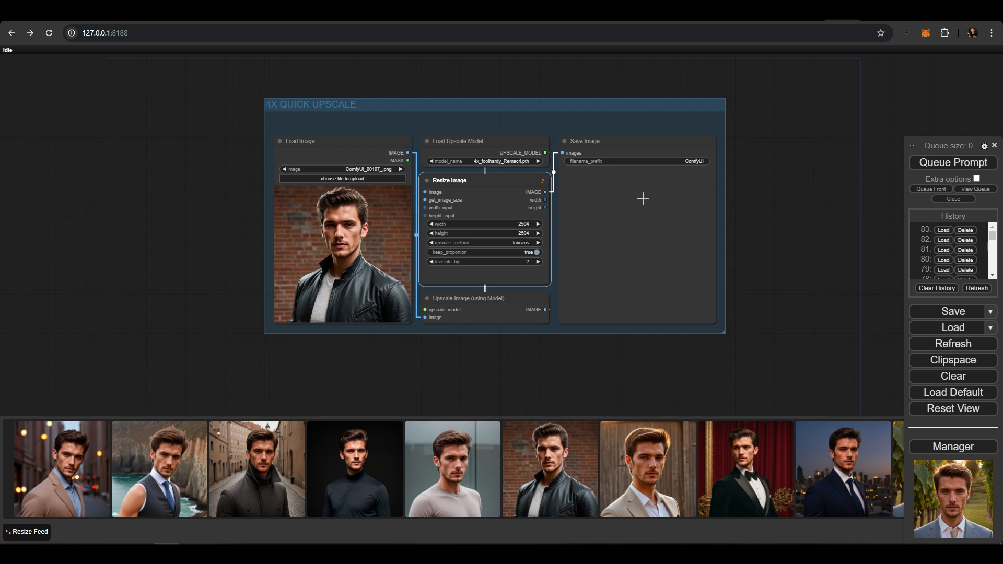
{"action": "left_click", "coordinate": [952, 162]}
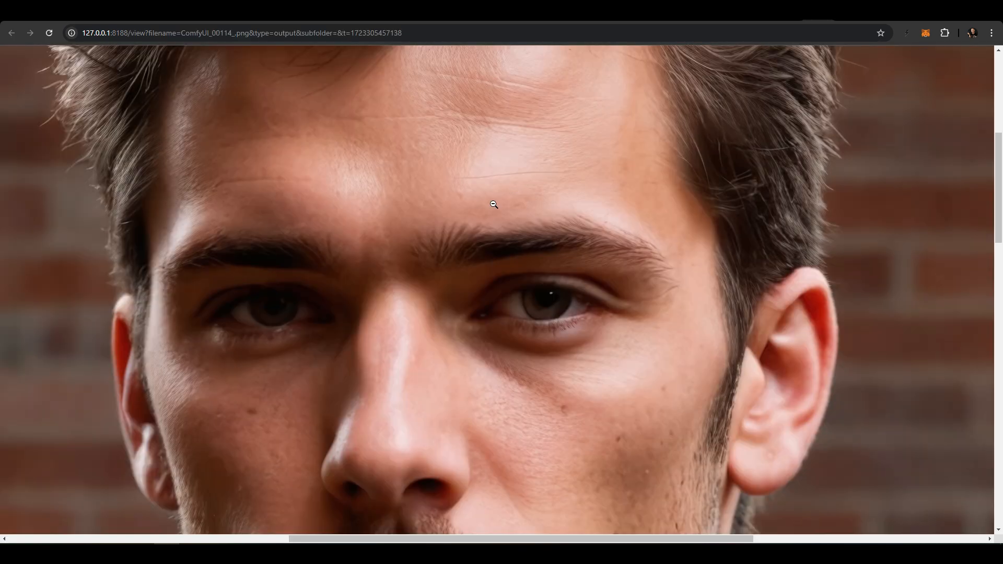
{"action": "scroll", "scroll_direction": "down", "scroll_amount": 3}
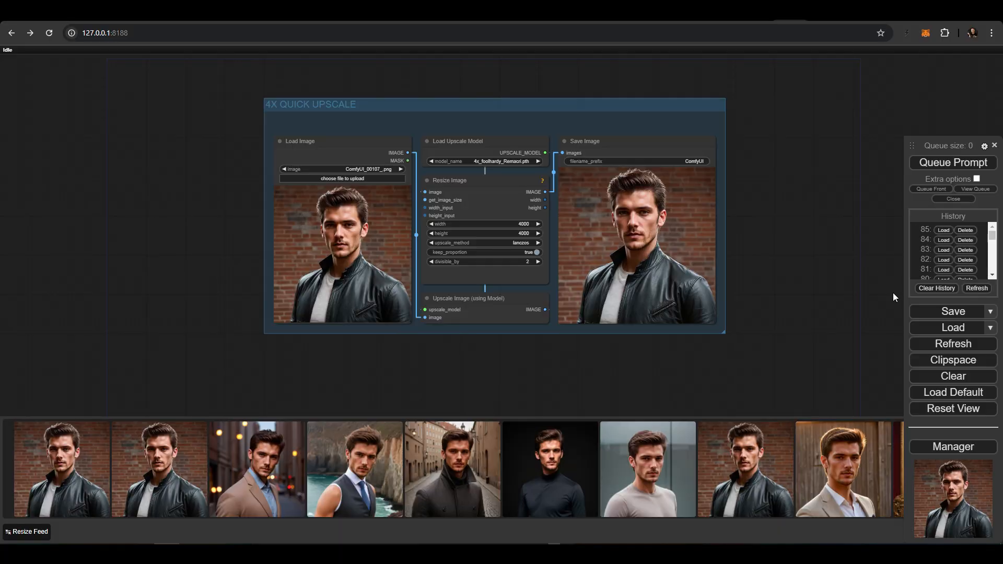
Step: Load 2000PX LATENT UPSCALE, set 3000 by 3000 with 0.20 denoise, and run it
{"action": "left_click", "coordinate": [952, 327]}
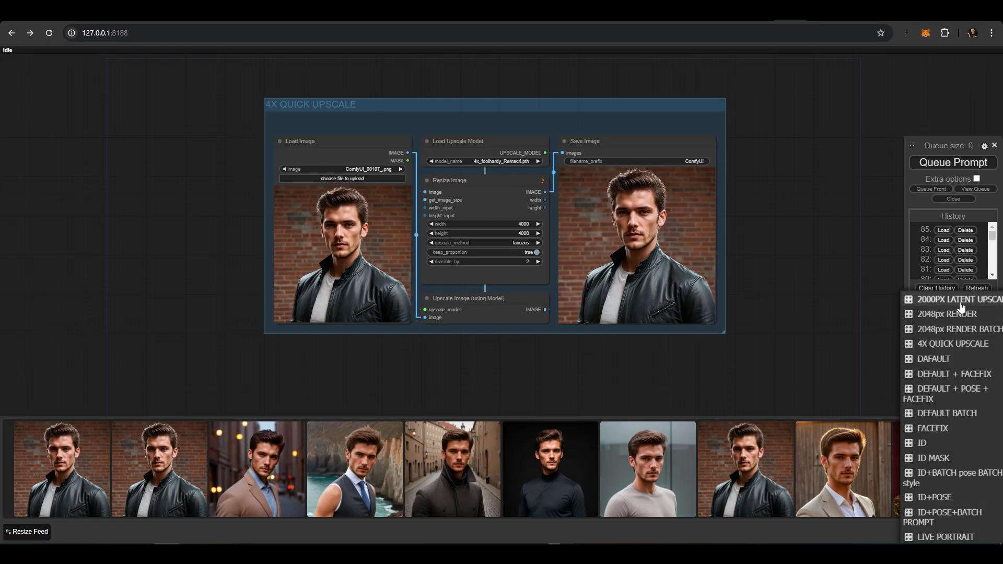
{"action": "left_click", "coordinate": [959, 300]}
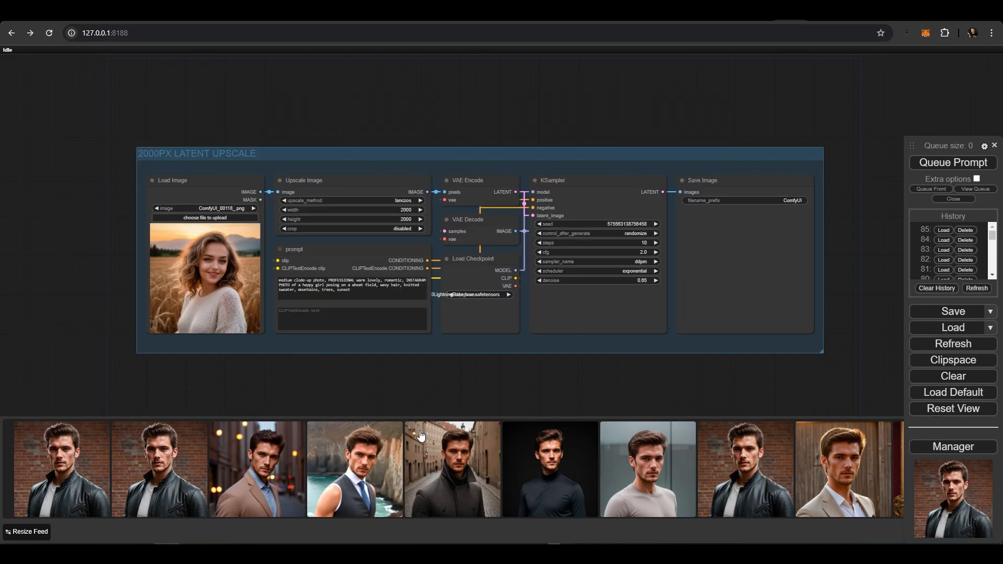
{"action": "mouse_move", "coordinate": [415, 454]}
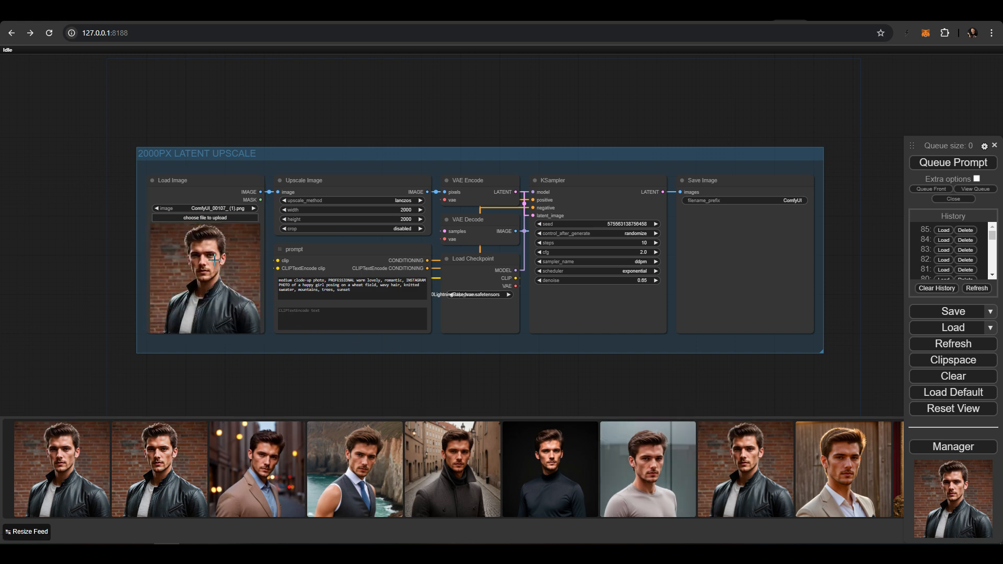
{"action": "double_click", "coordinate": [351, 210]}
{"action": "type", "text": "3000"}
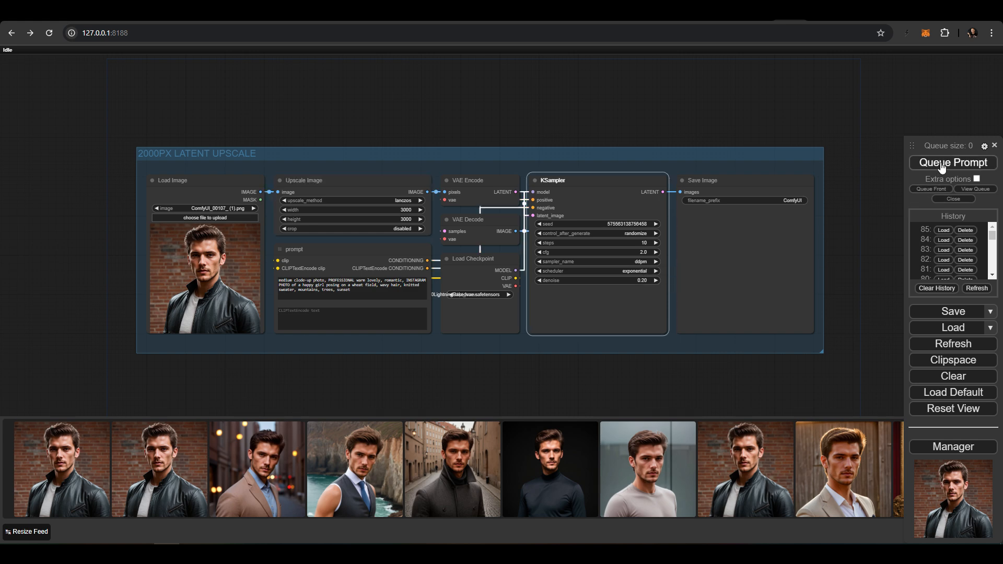
{"action": "left_click", "coordinate": [952, 163]}
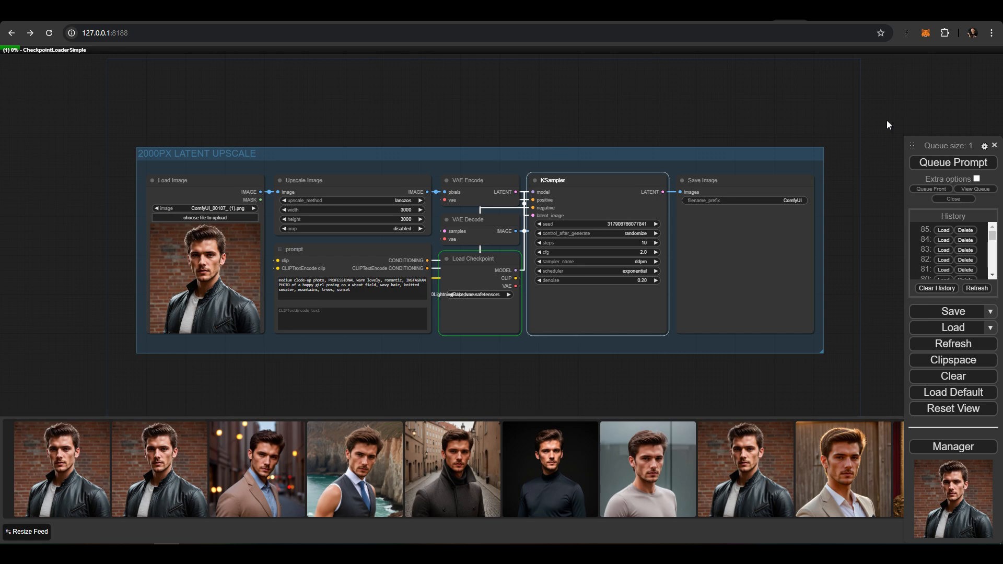